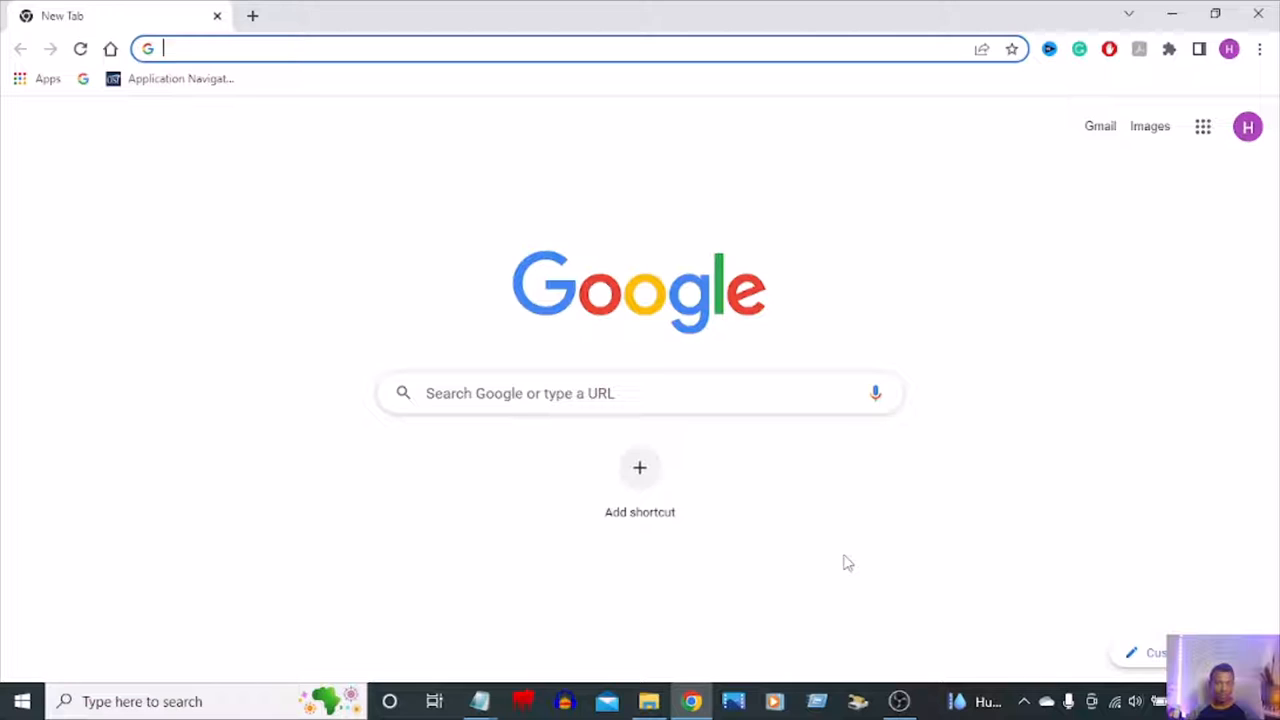
mouse_move(750, 600)
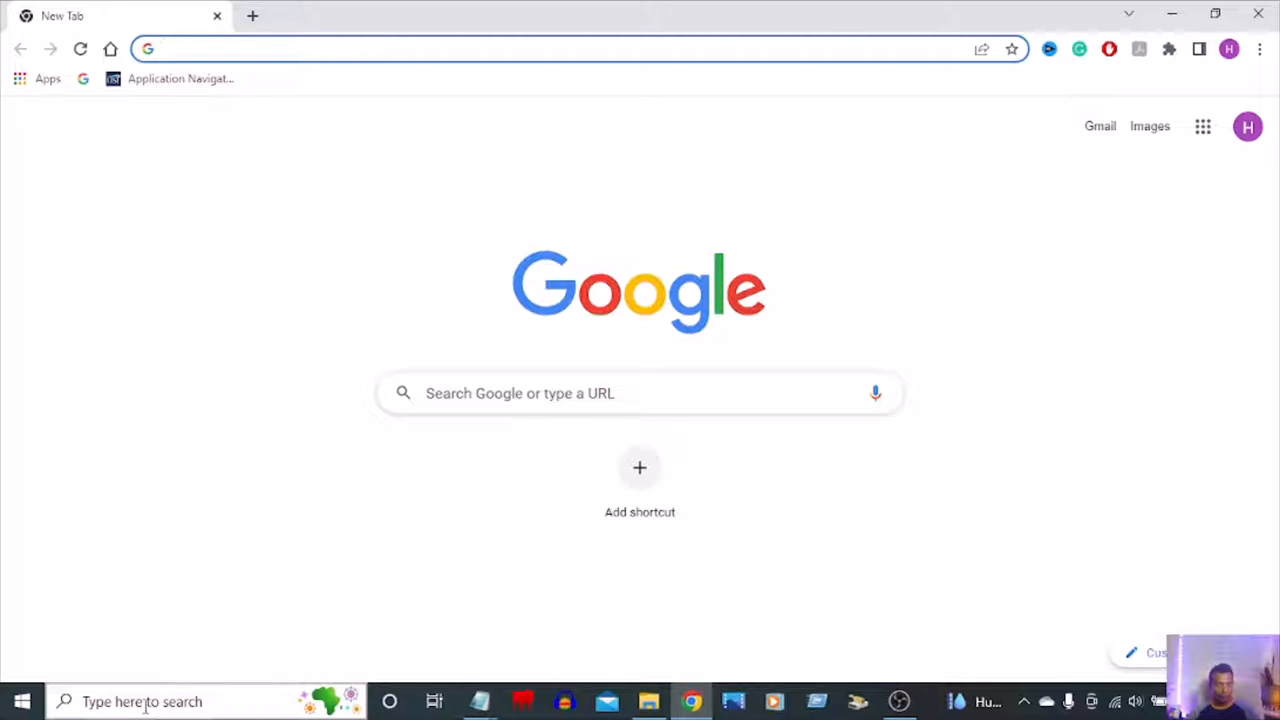
Bring up the Windows search panel from the taskbar to list recent apps
left_click(142, 700)
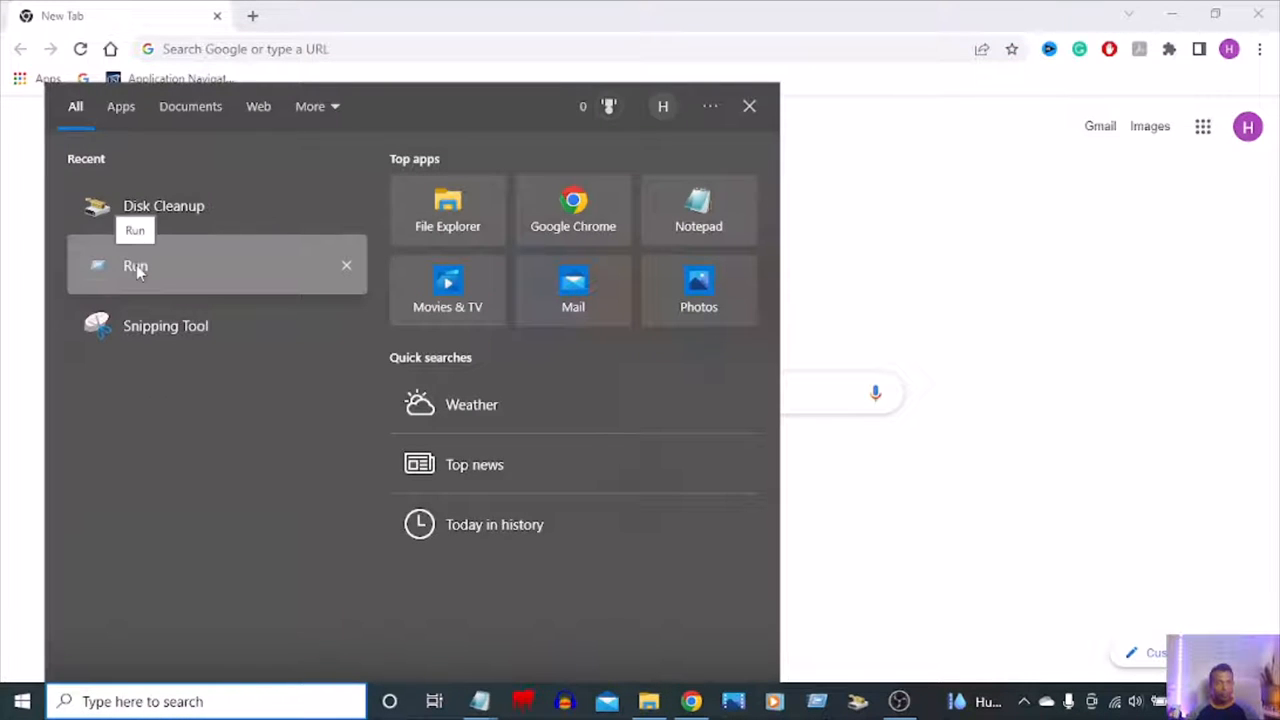
Launch Run and open %temp% to show the Temp folder in File Explorer
left_click(136, 264)
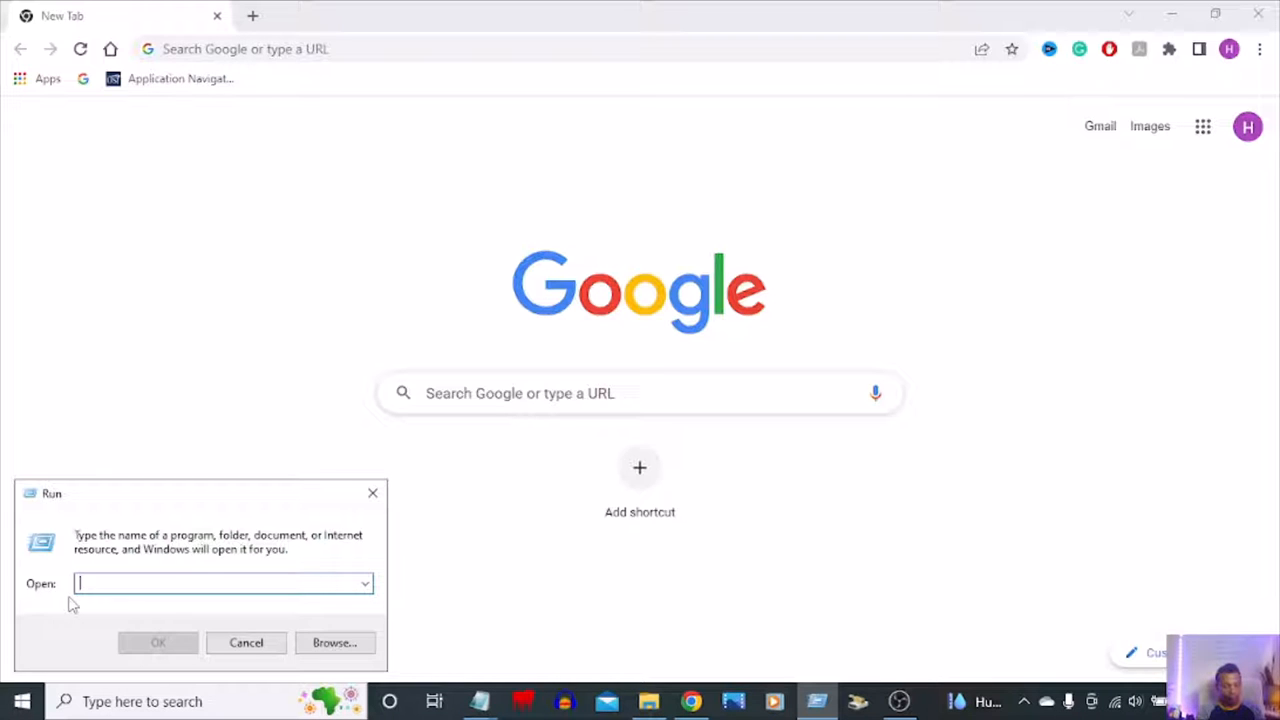
type("%")
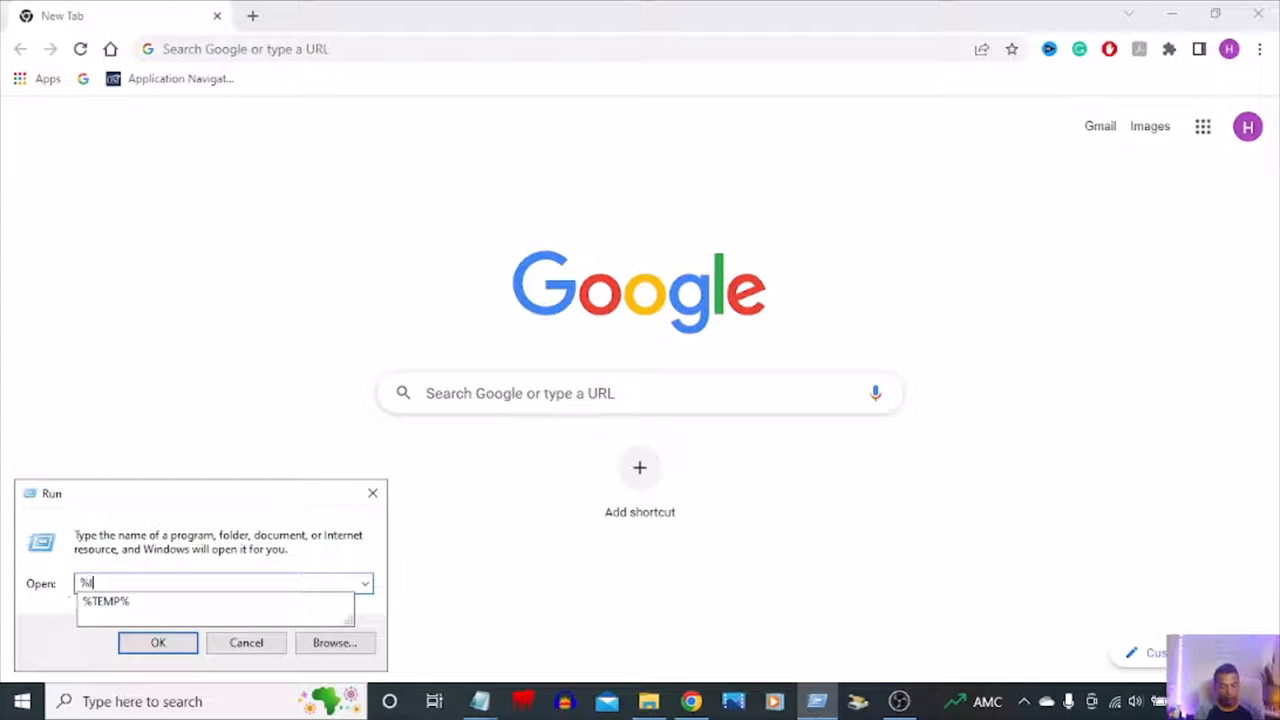
type("temp%")
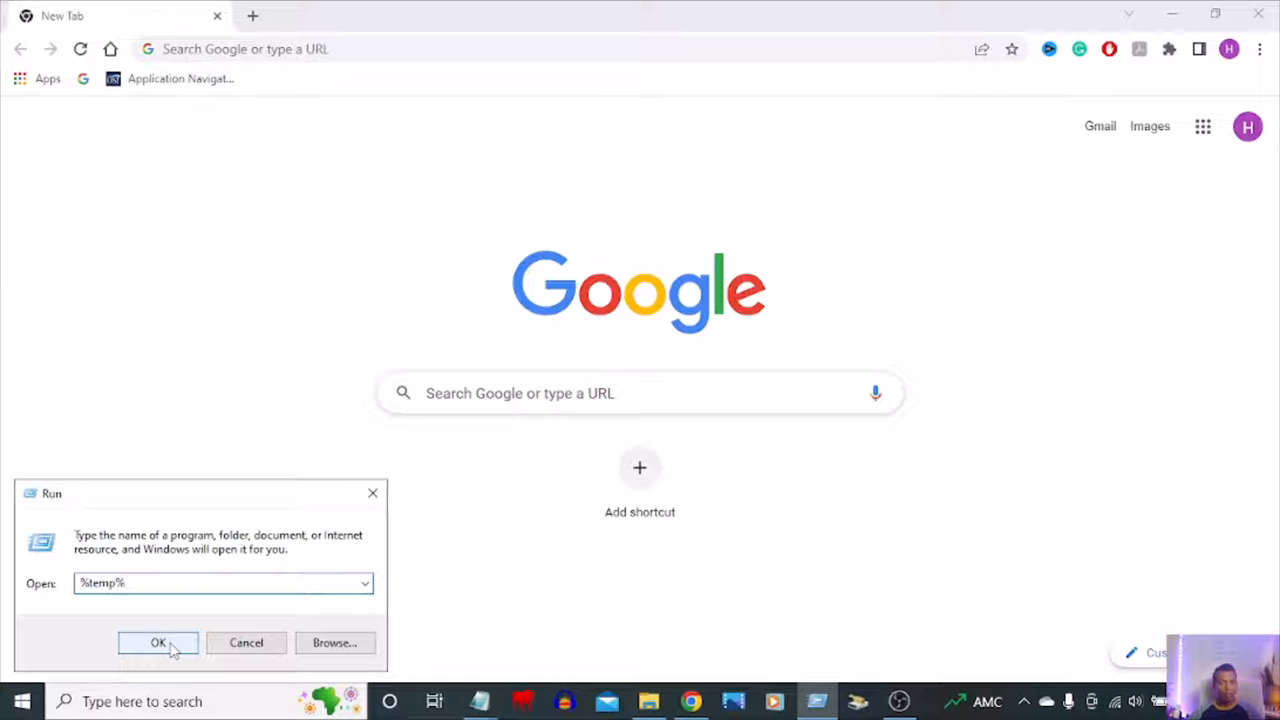
left_click(158, 642)
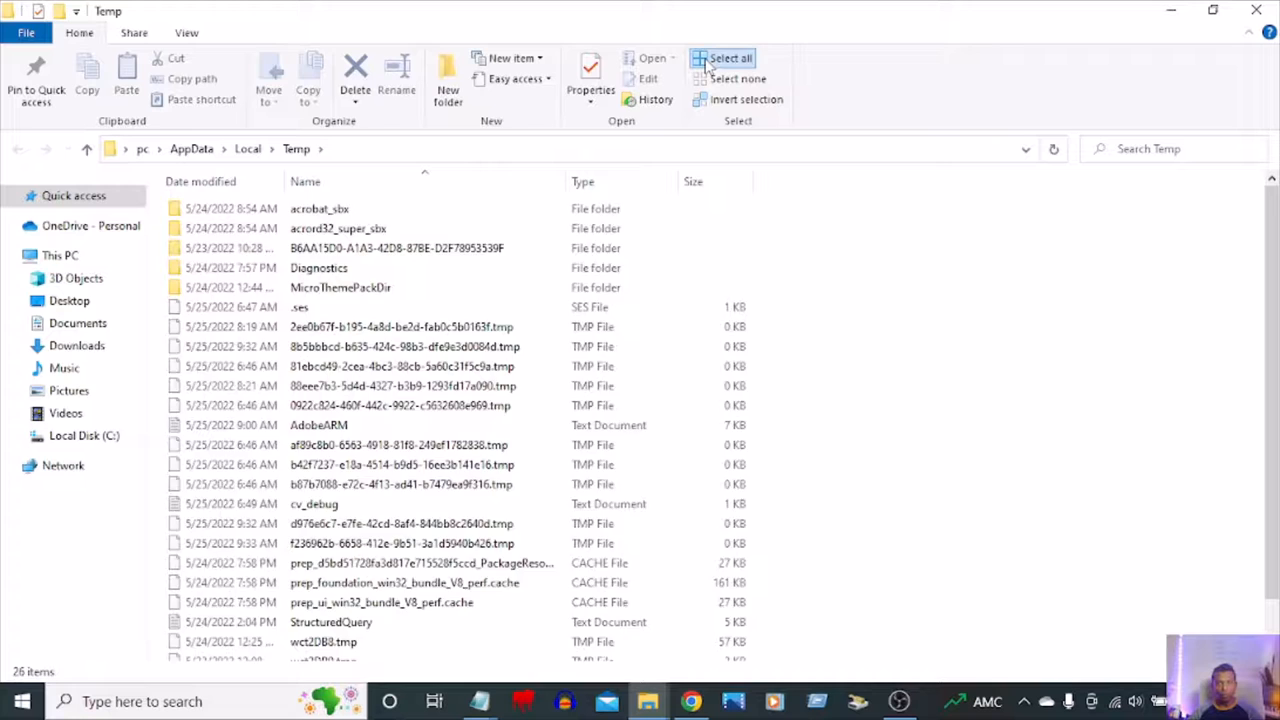
Delete every item in the Temp folder, dismissing the file-in-use warning for the 11 remaining
left_click(730, 58)
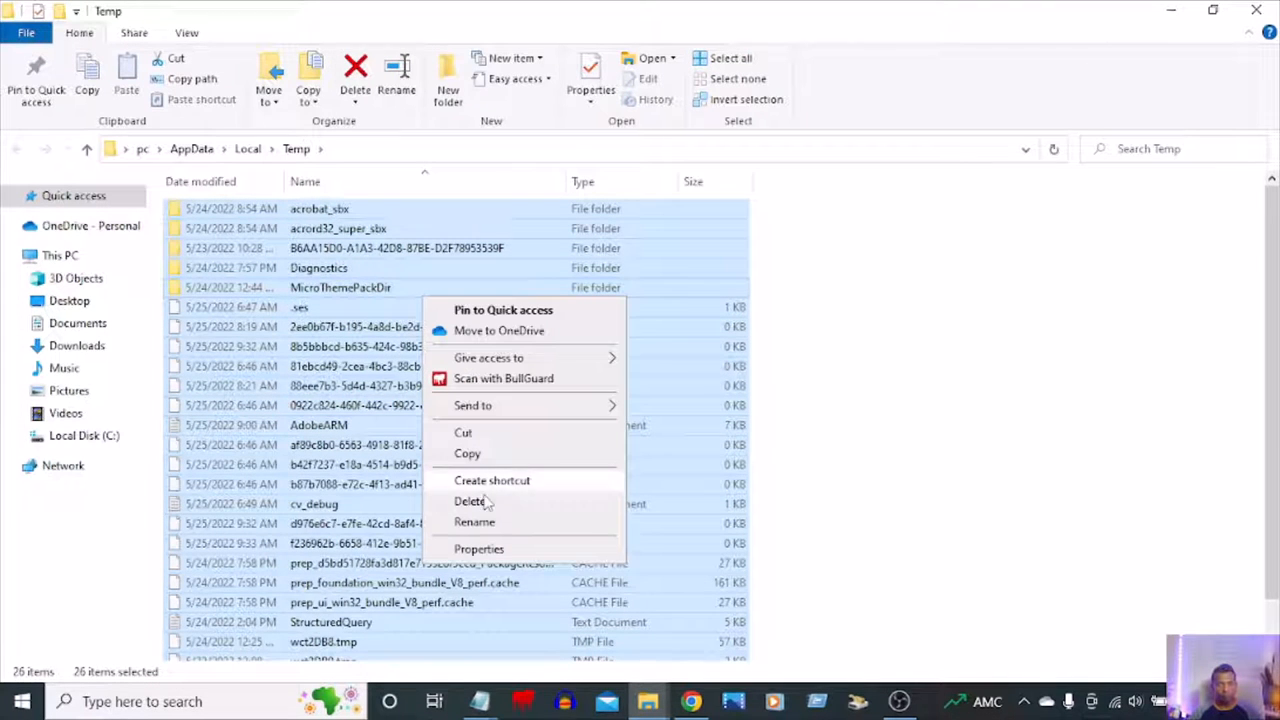
mouse_move(470, 500)
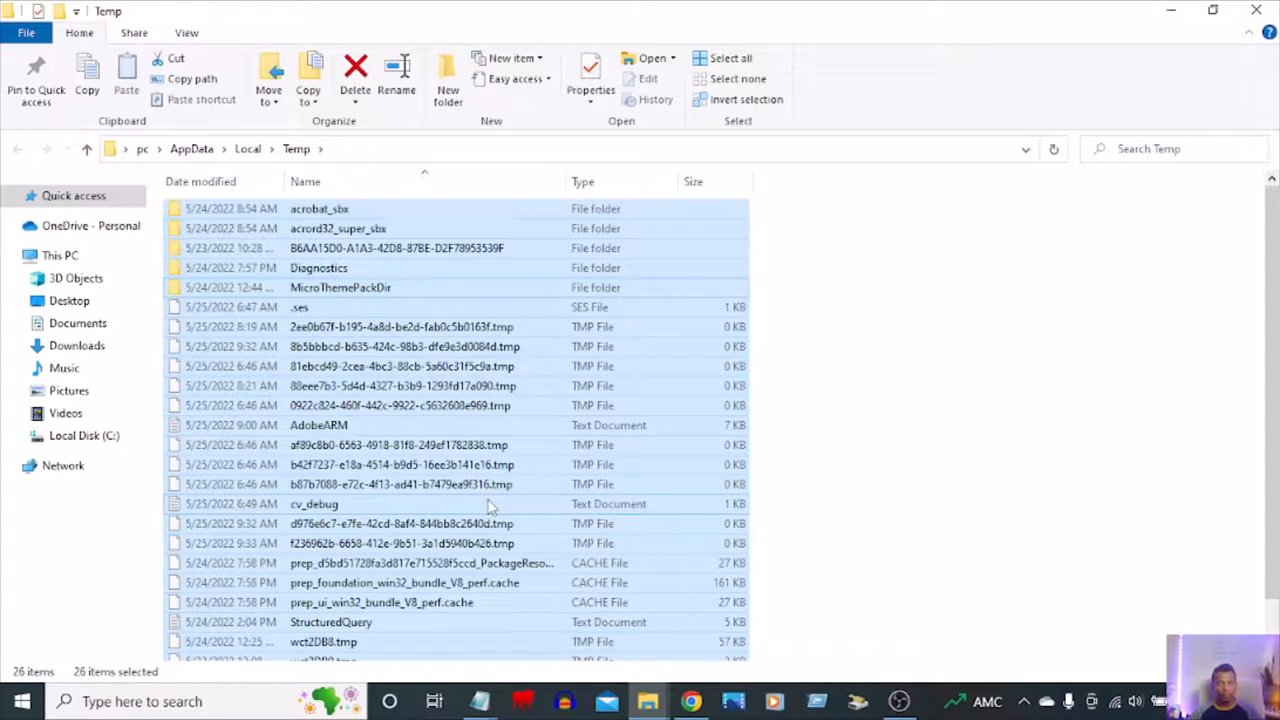
left_click(356, 76)
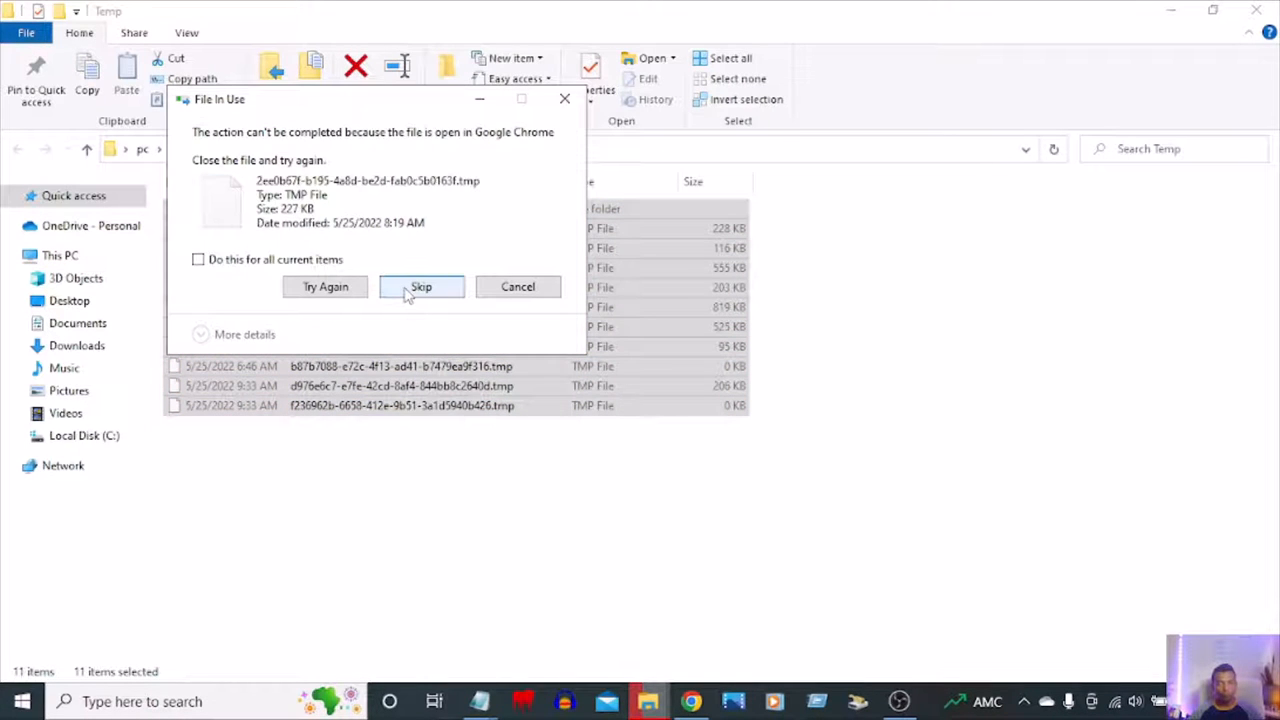
mouse_move(558, 204)
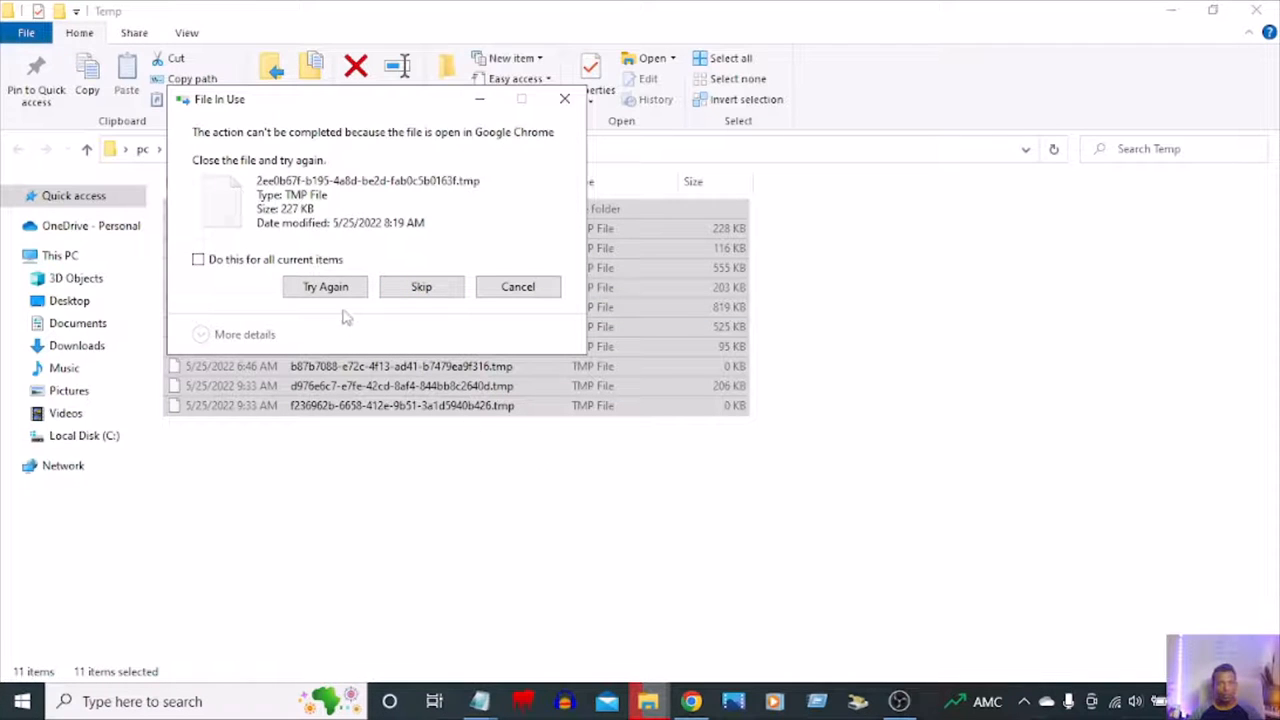
mouse_move(420, 288)
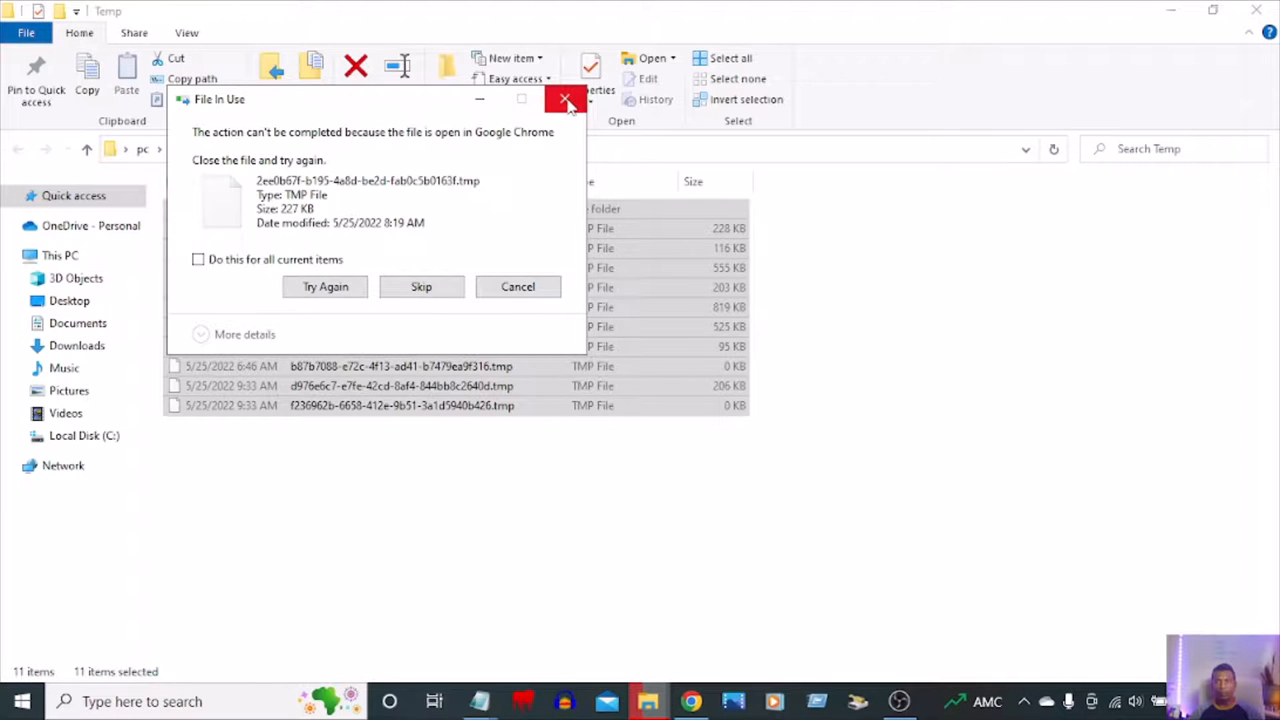
left_click(568, 100)
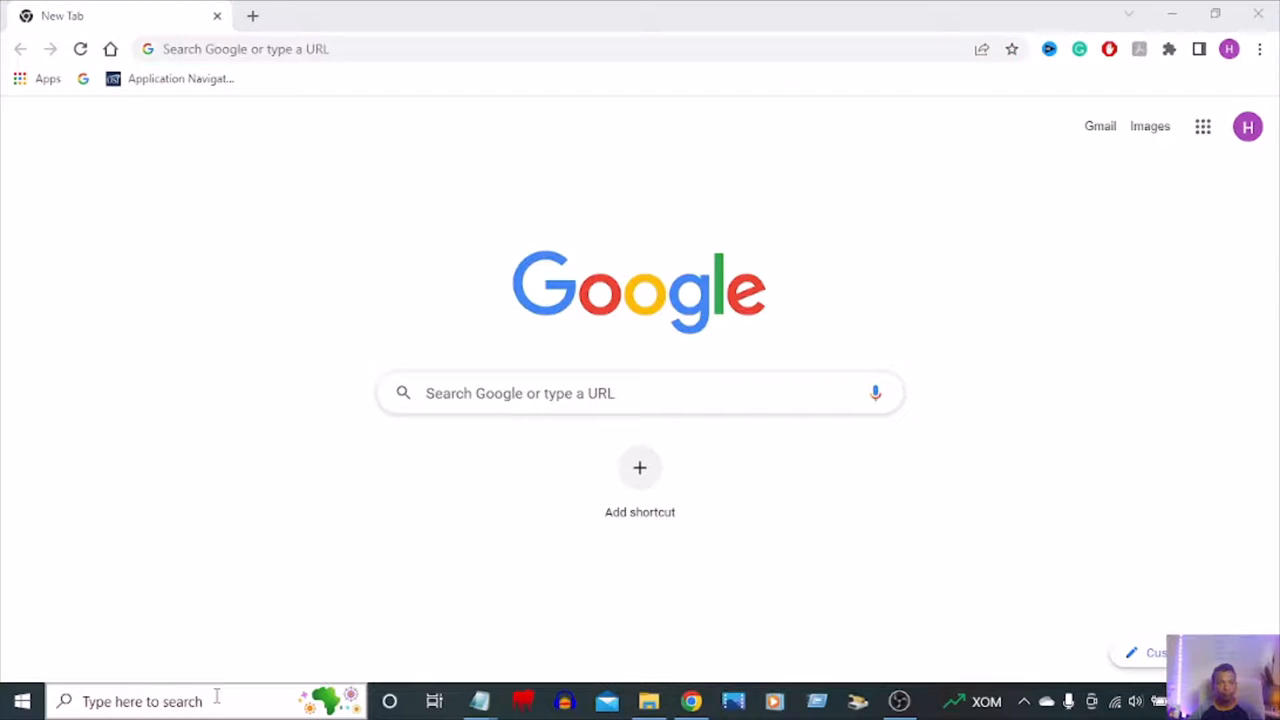
Search Windows for 'disk' to bring up Disk Cleanup as the best match
left_click(140, 700)
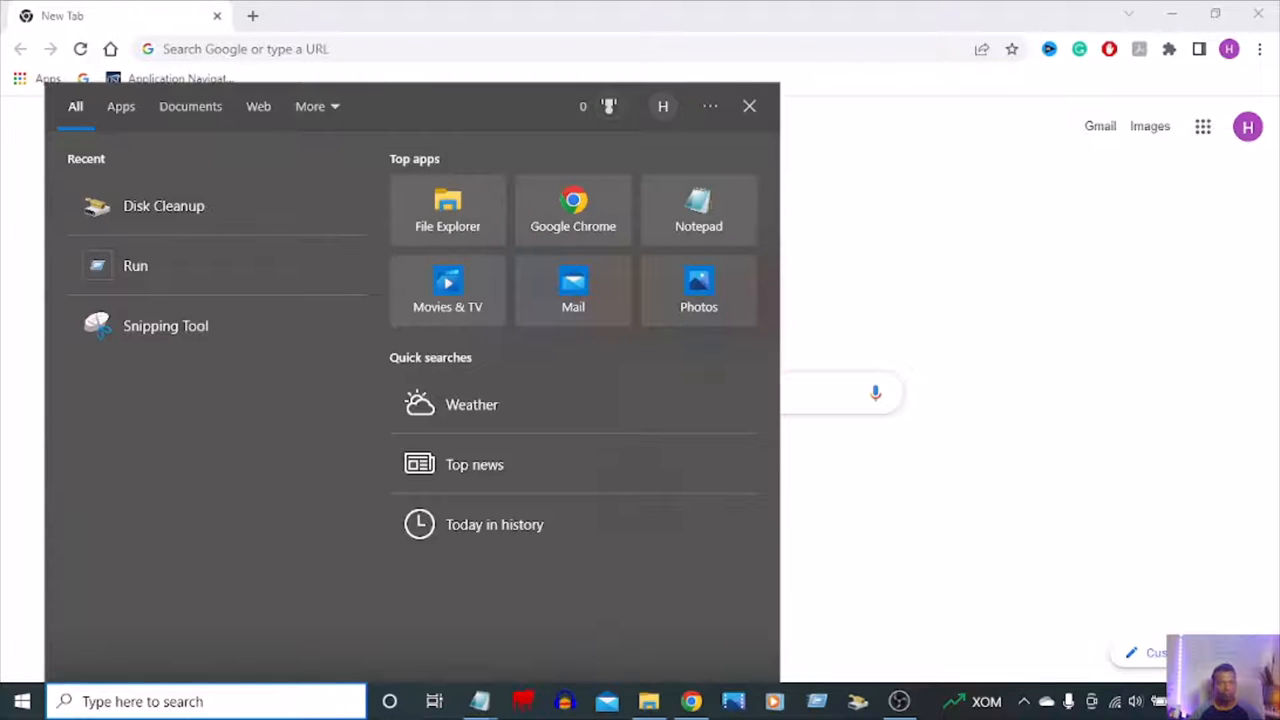
left_click(200, 700)
type("disk")
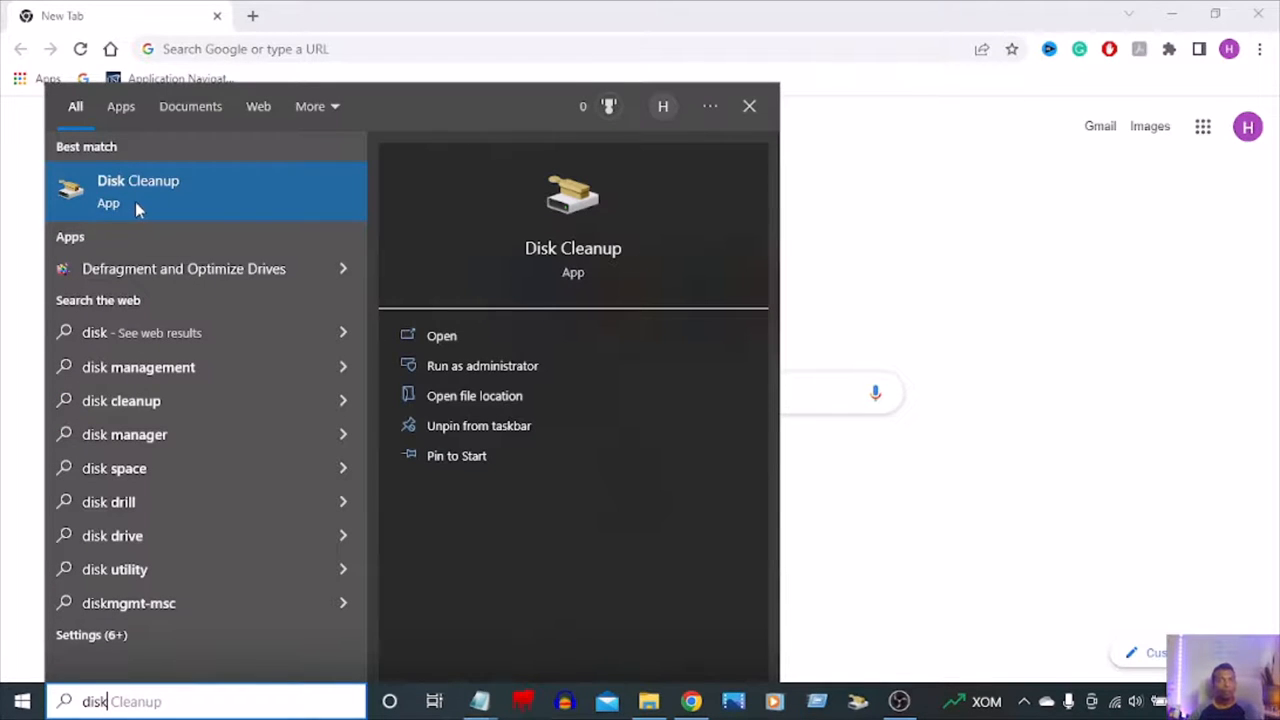
mouse_move(150, 204)
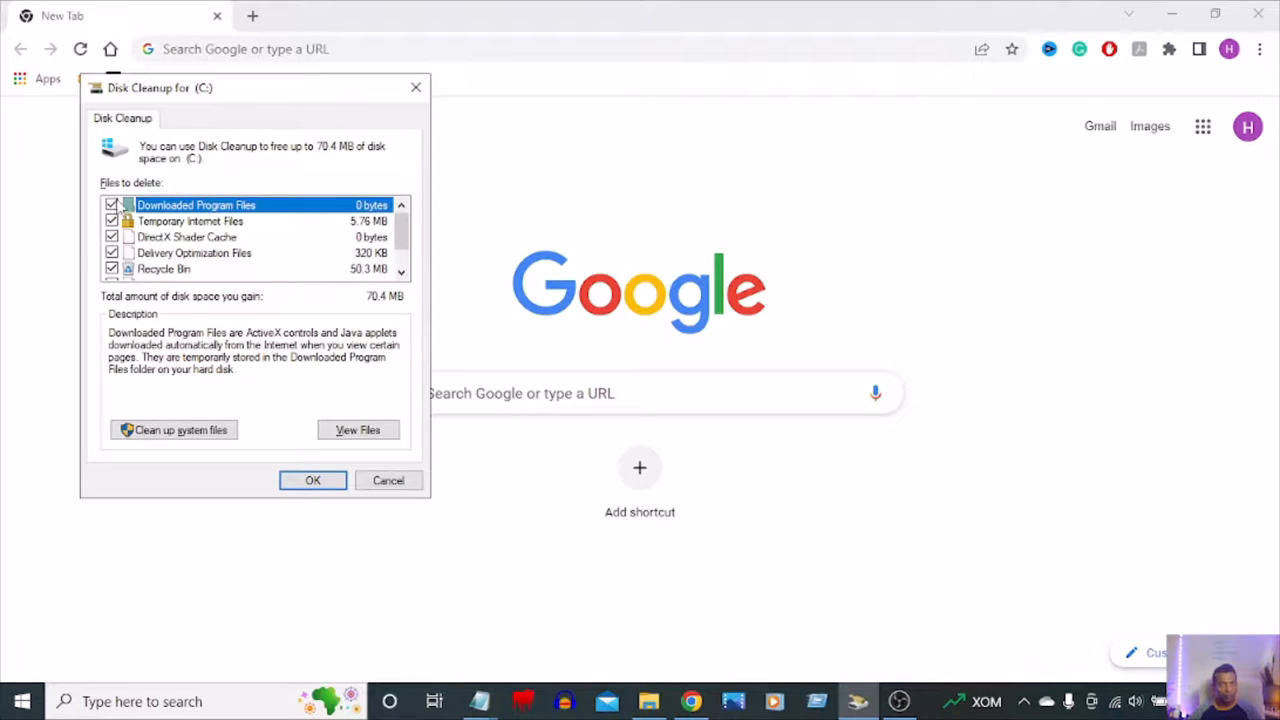
mouse_move(244, 256)
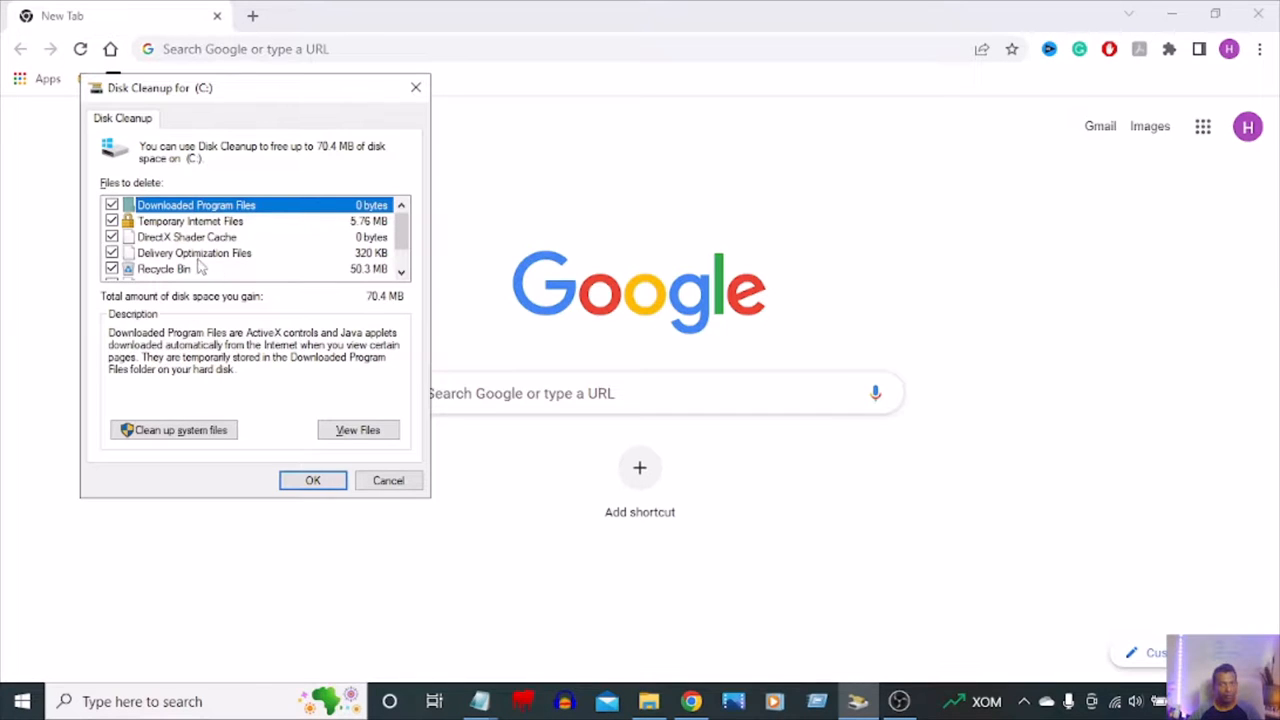
Run Disk Cleanup on C: with Recycle Bin, Temporary files and Thumbnails checked
scroll("down", 3)
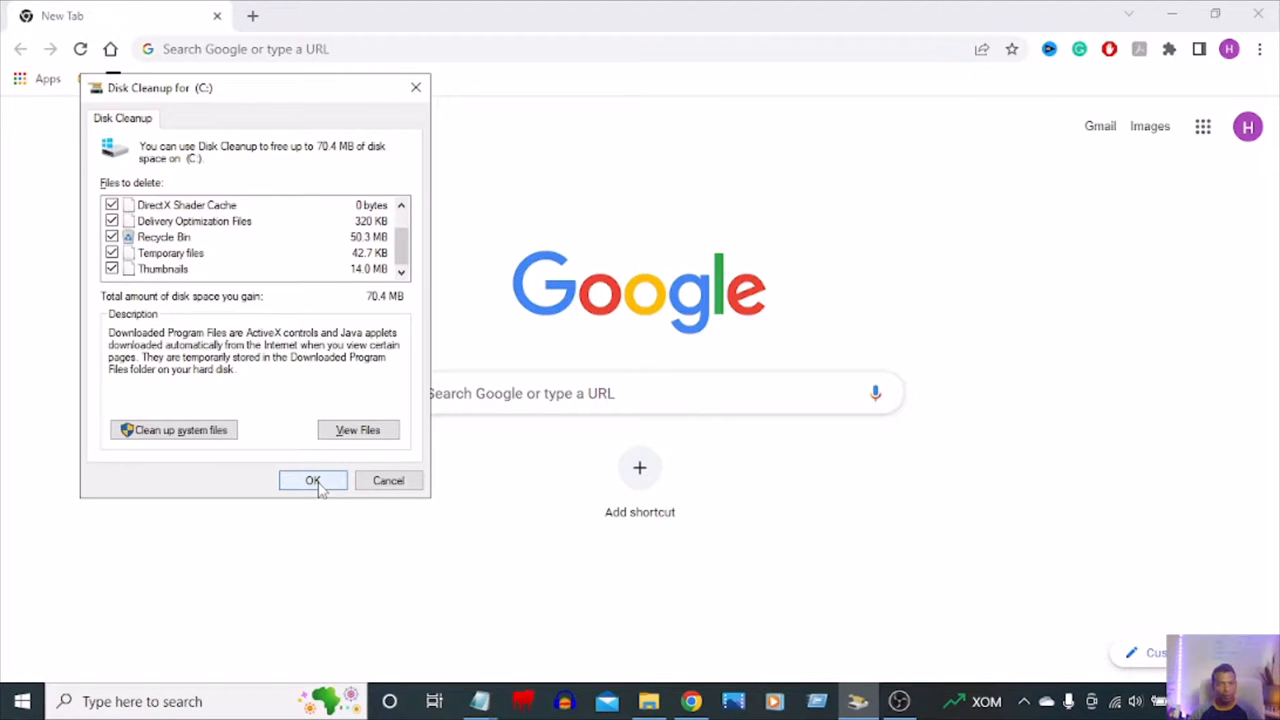
left_click(312, 480)
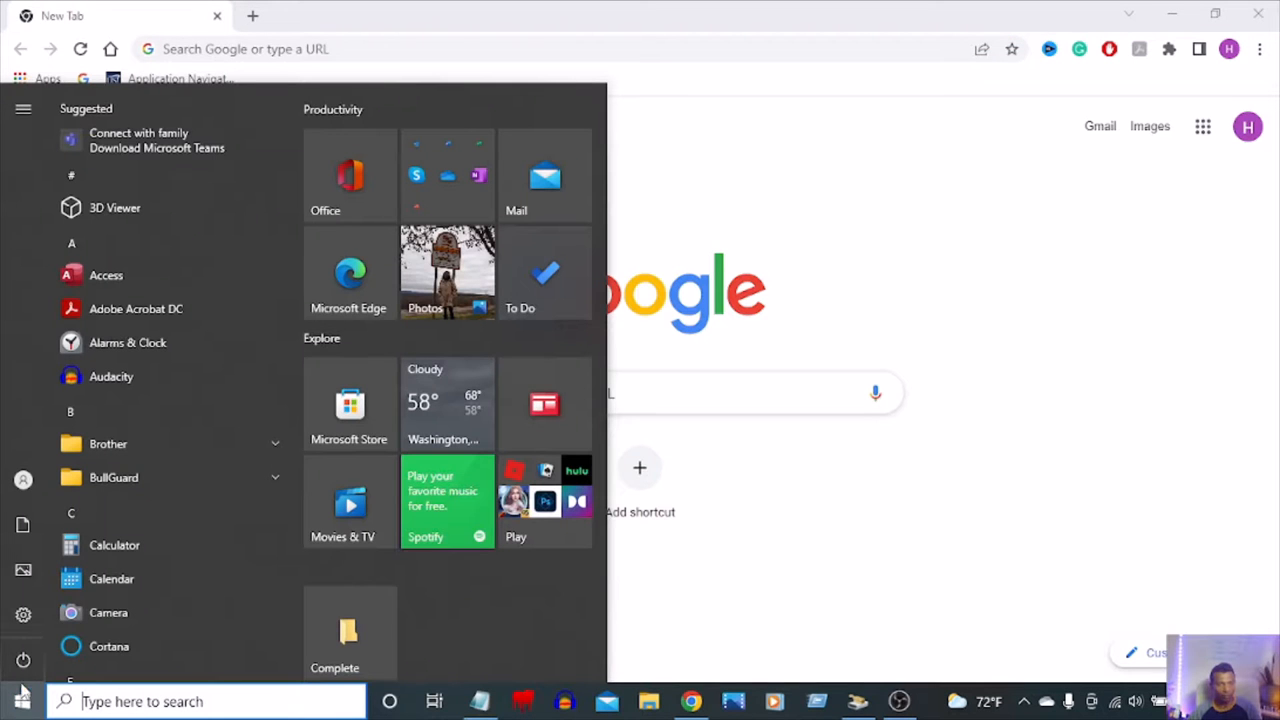
Show the Start menu power options offering Sleep, Shut down and Restart
left_click(24, 660)
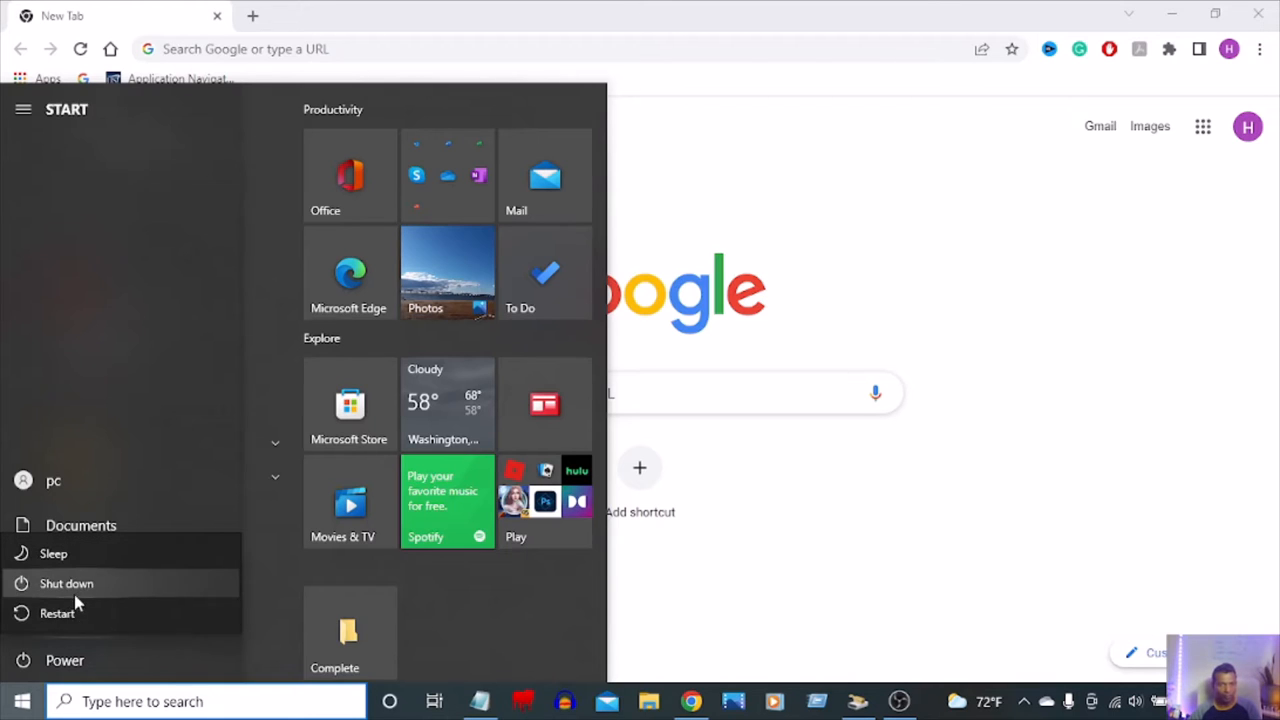
mouse_move(56, 612)
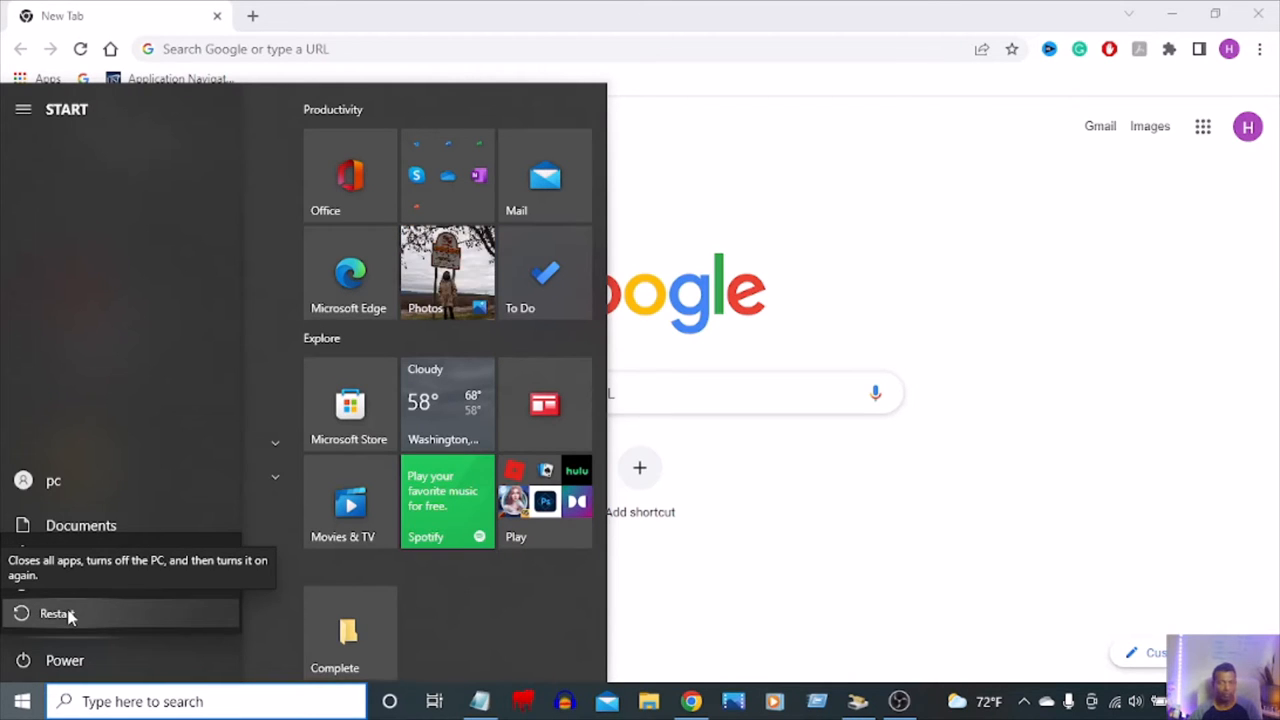